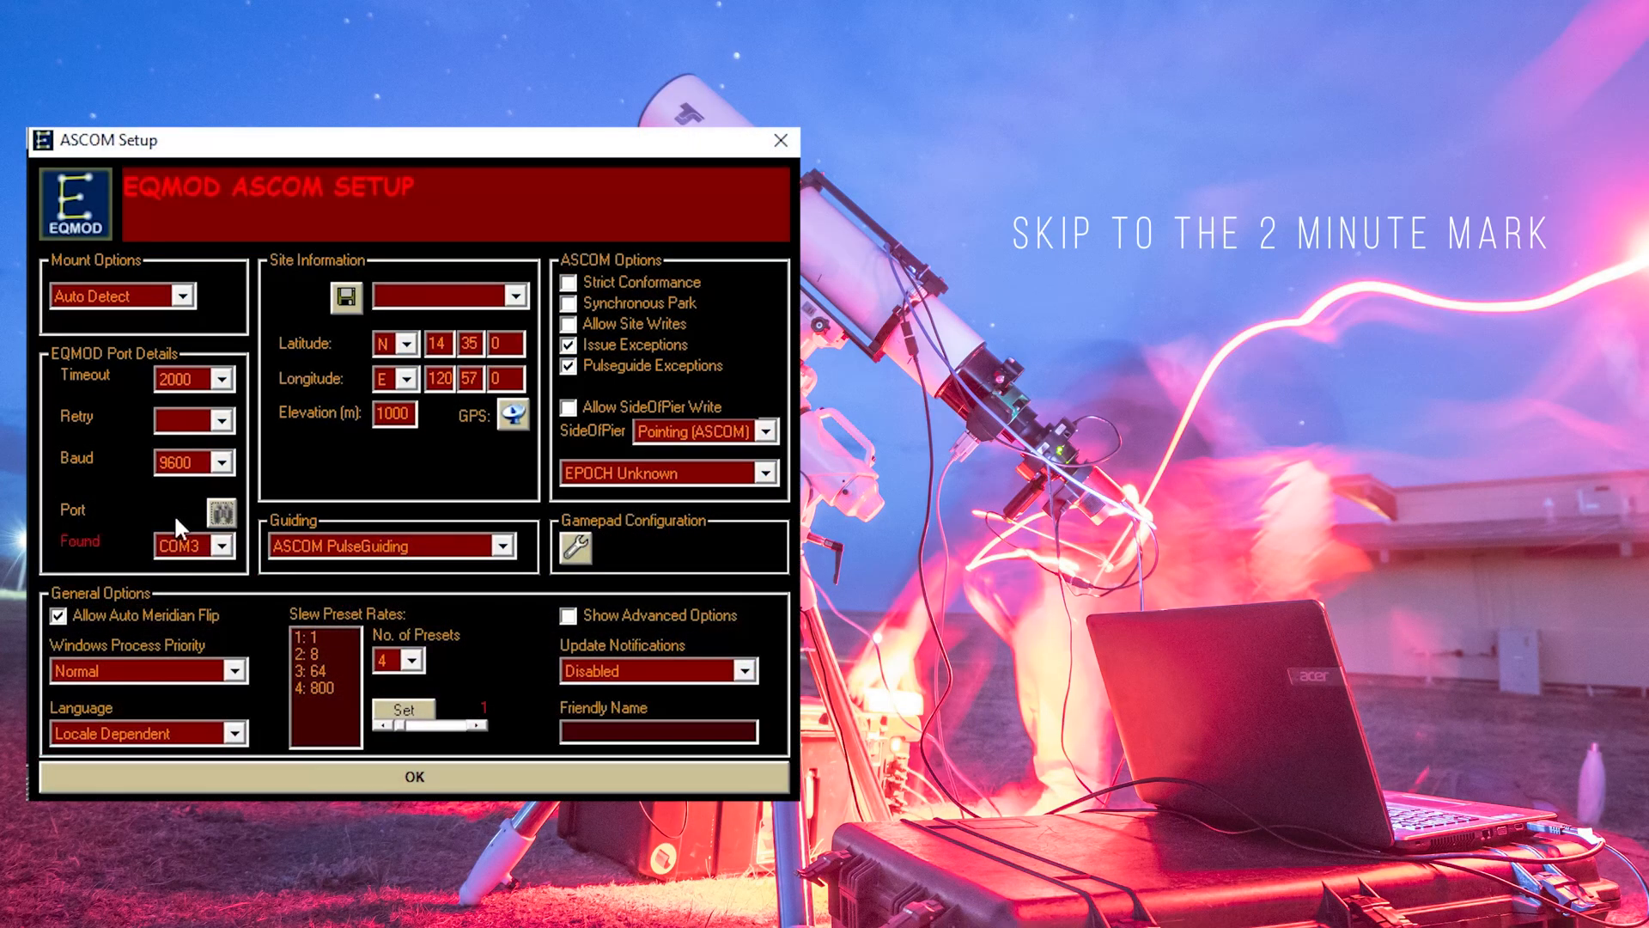
{"action": "mouse_move", "coordinate": [69, 531]}
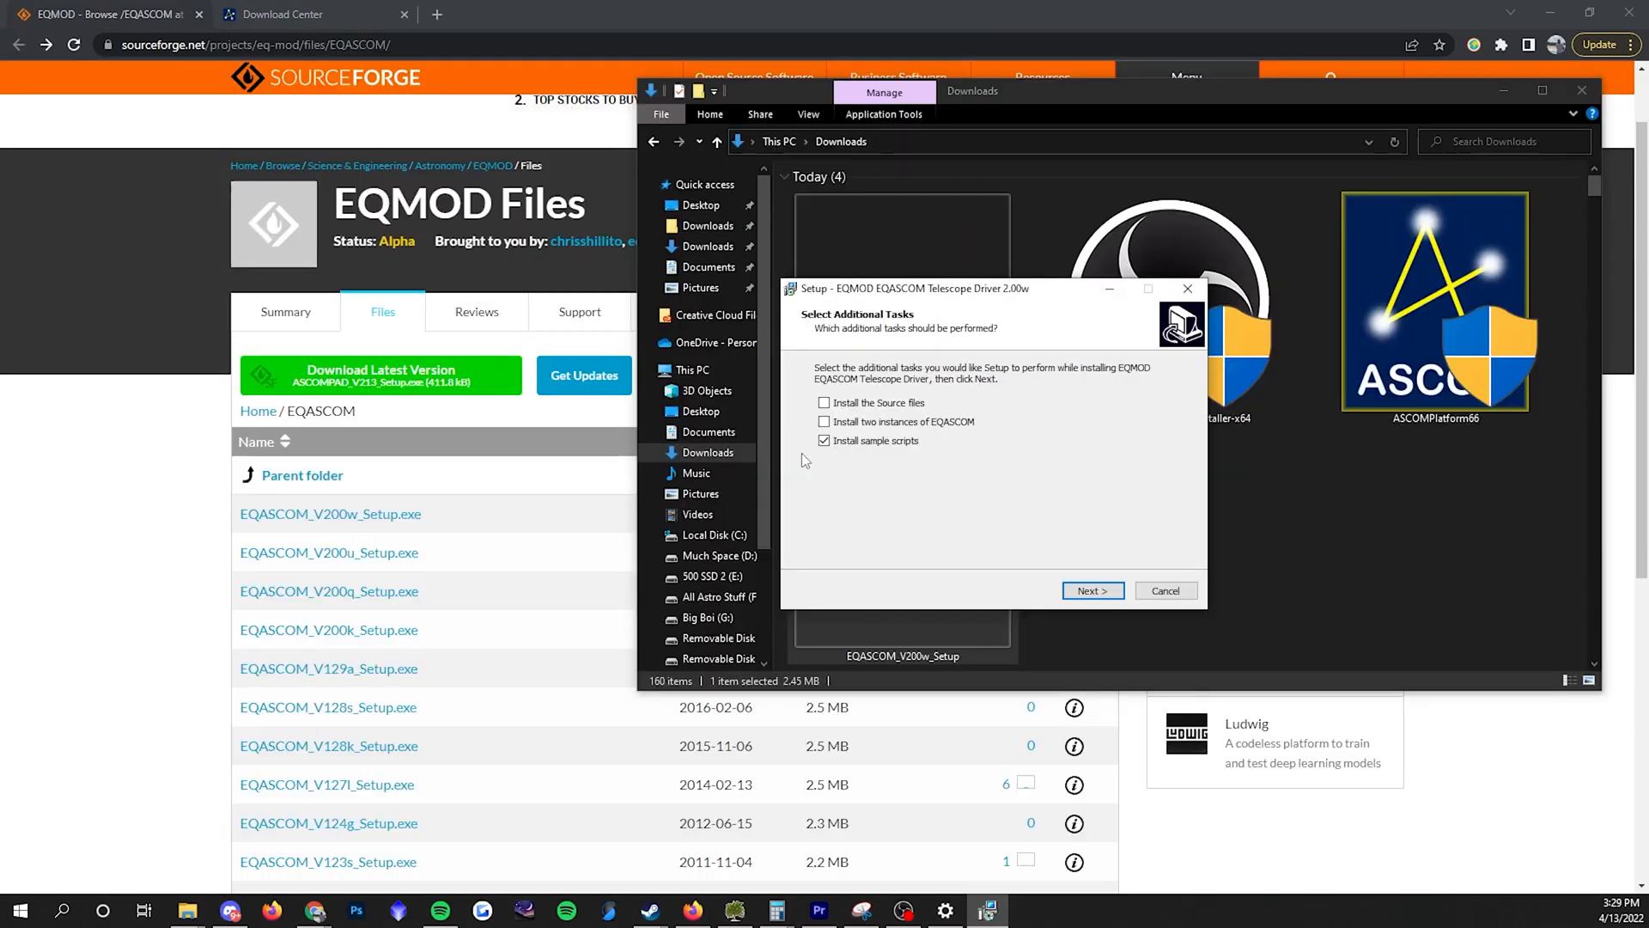
{"action": "mouse_move", "coordinate": [814, 386]}
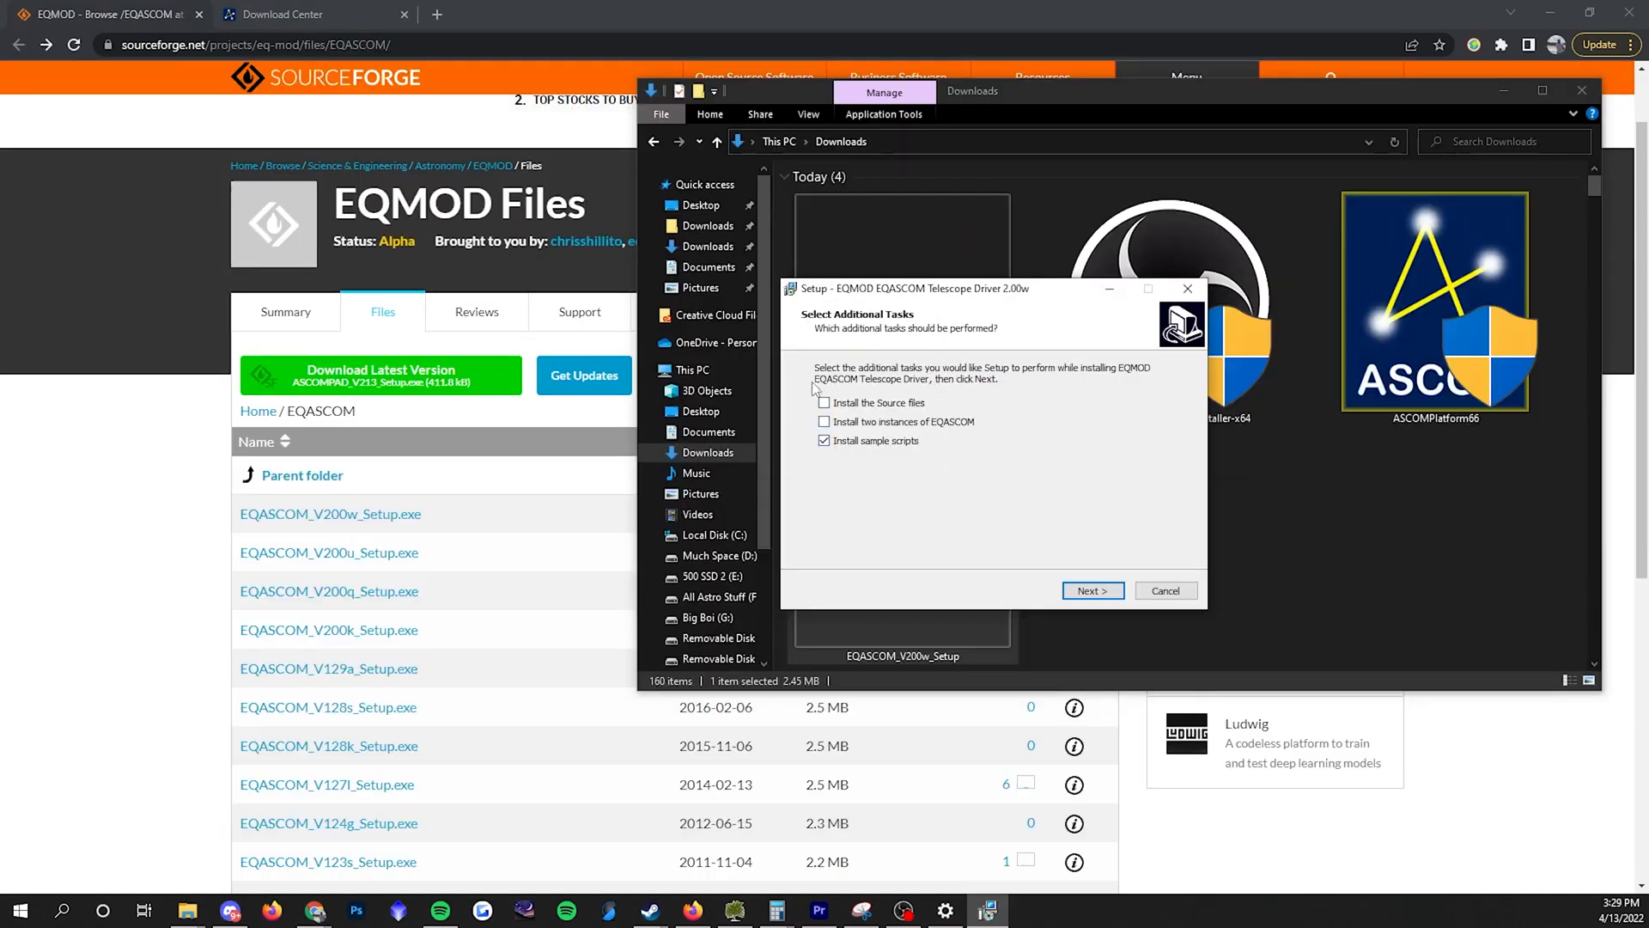
{"action": "mouse_move", "coordinate": [894, 481]}
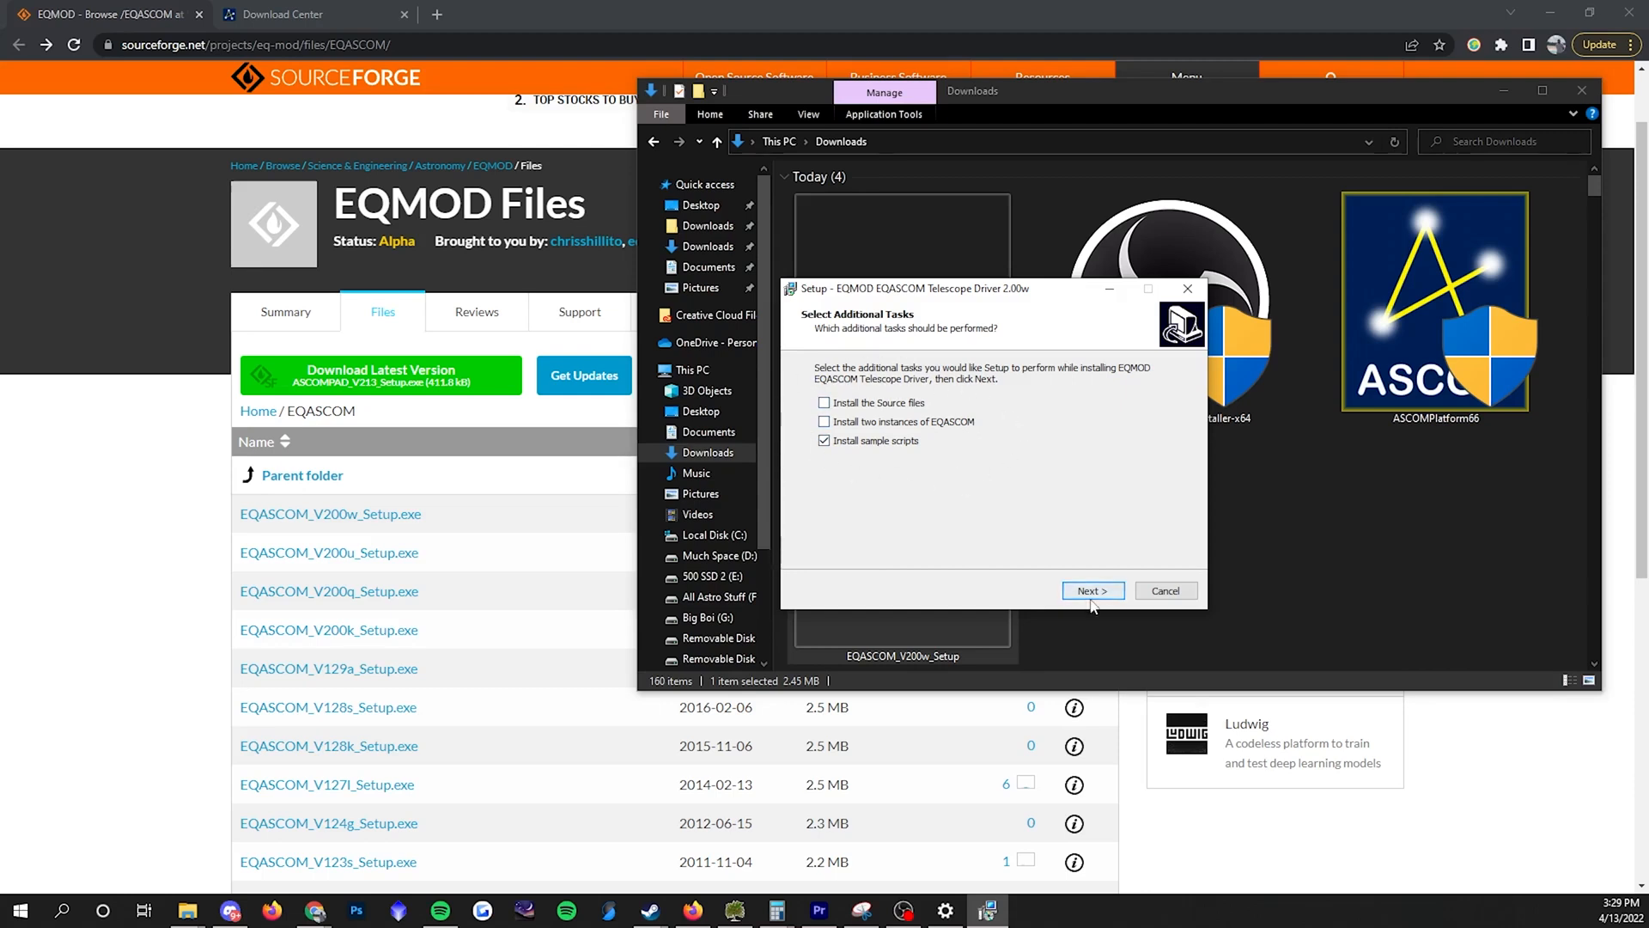
- Proceed past the additional tasks page with only 'Install sample scripts' selected
{"action": "left_click", "coordinate": [1092, 589]}
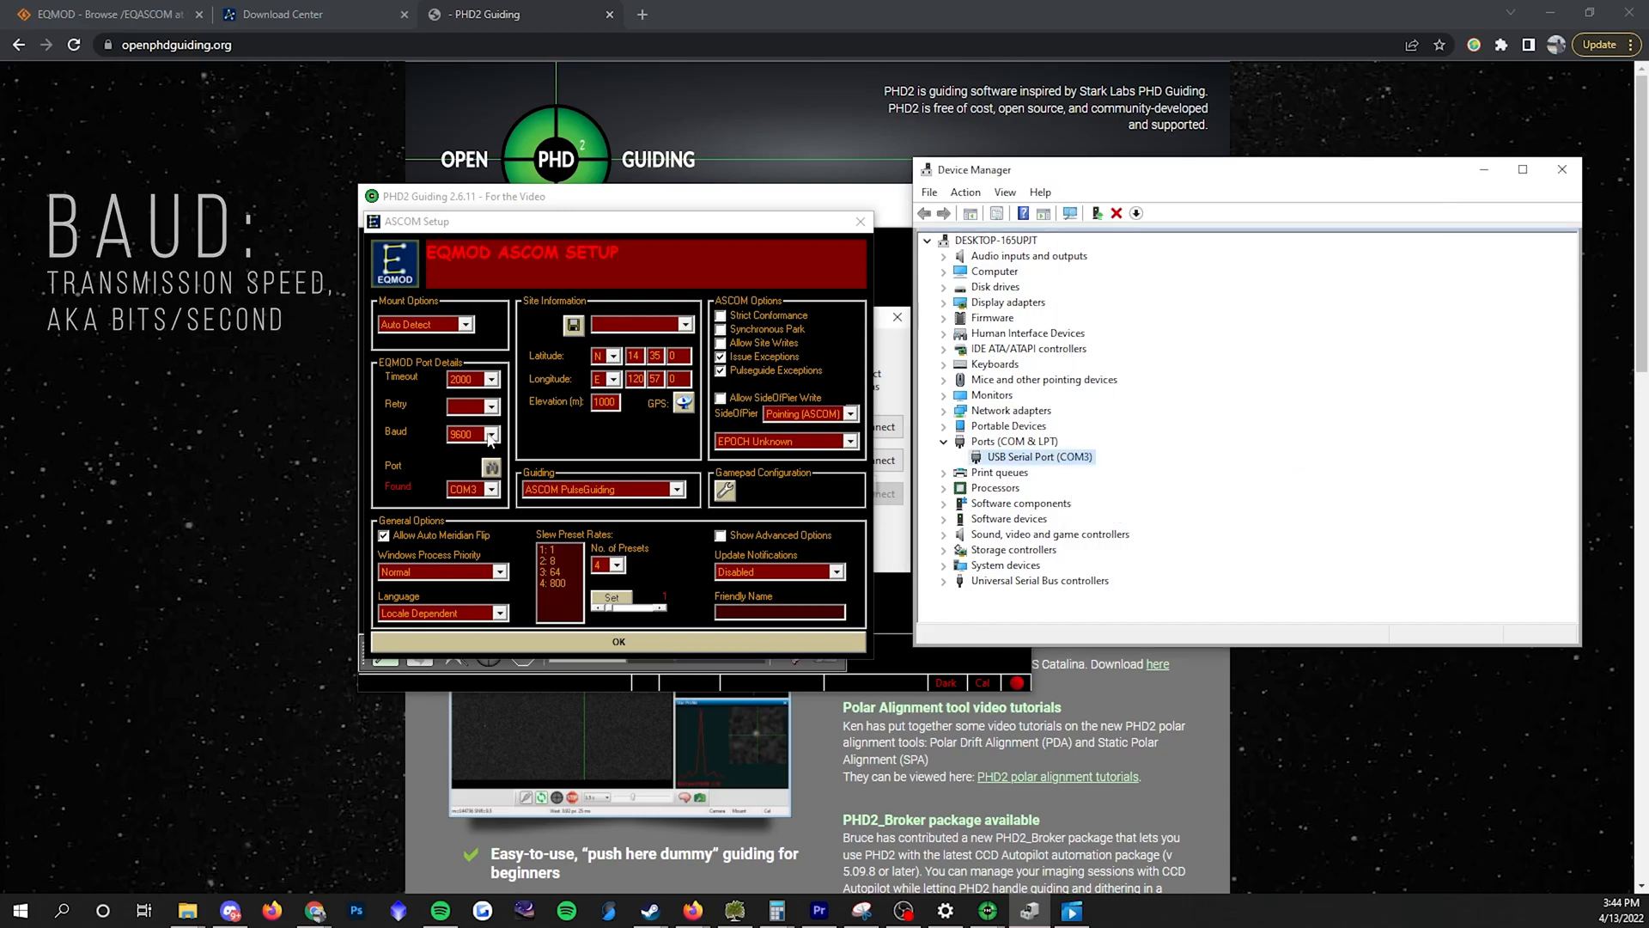
- Keep the mount baud rate at 9600 and save the ASCOM settings
{"action": "left_click", "coordinate": [495, 433]}
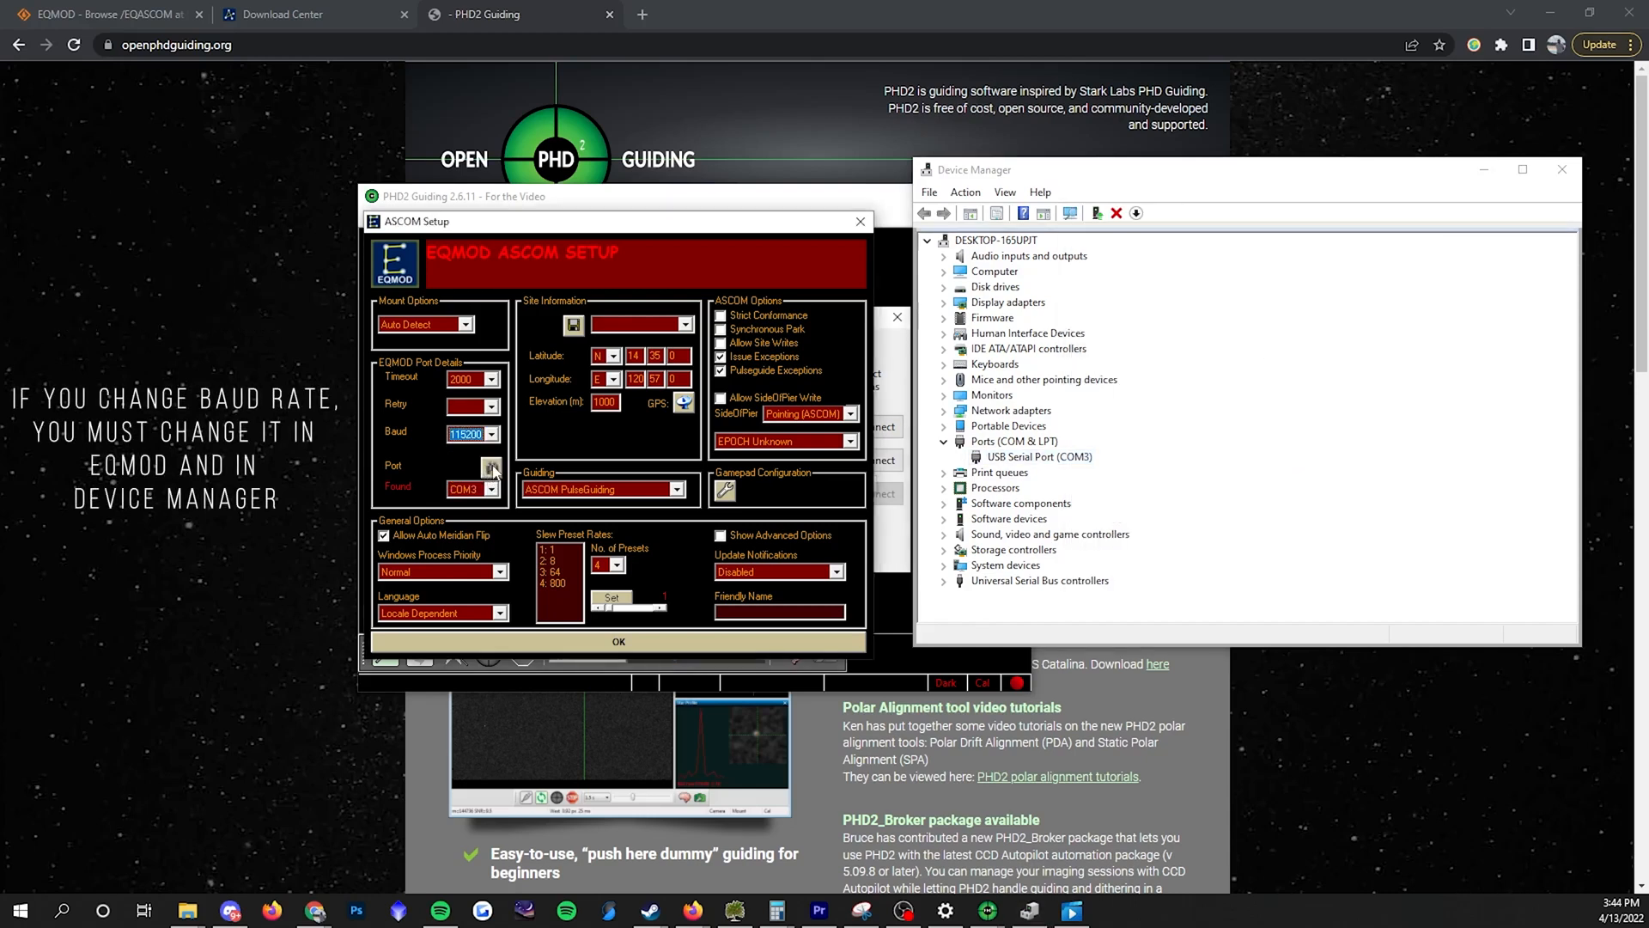
{"action": "left_click", "coordinate": [492, 467]}
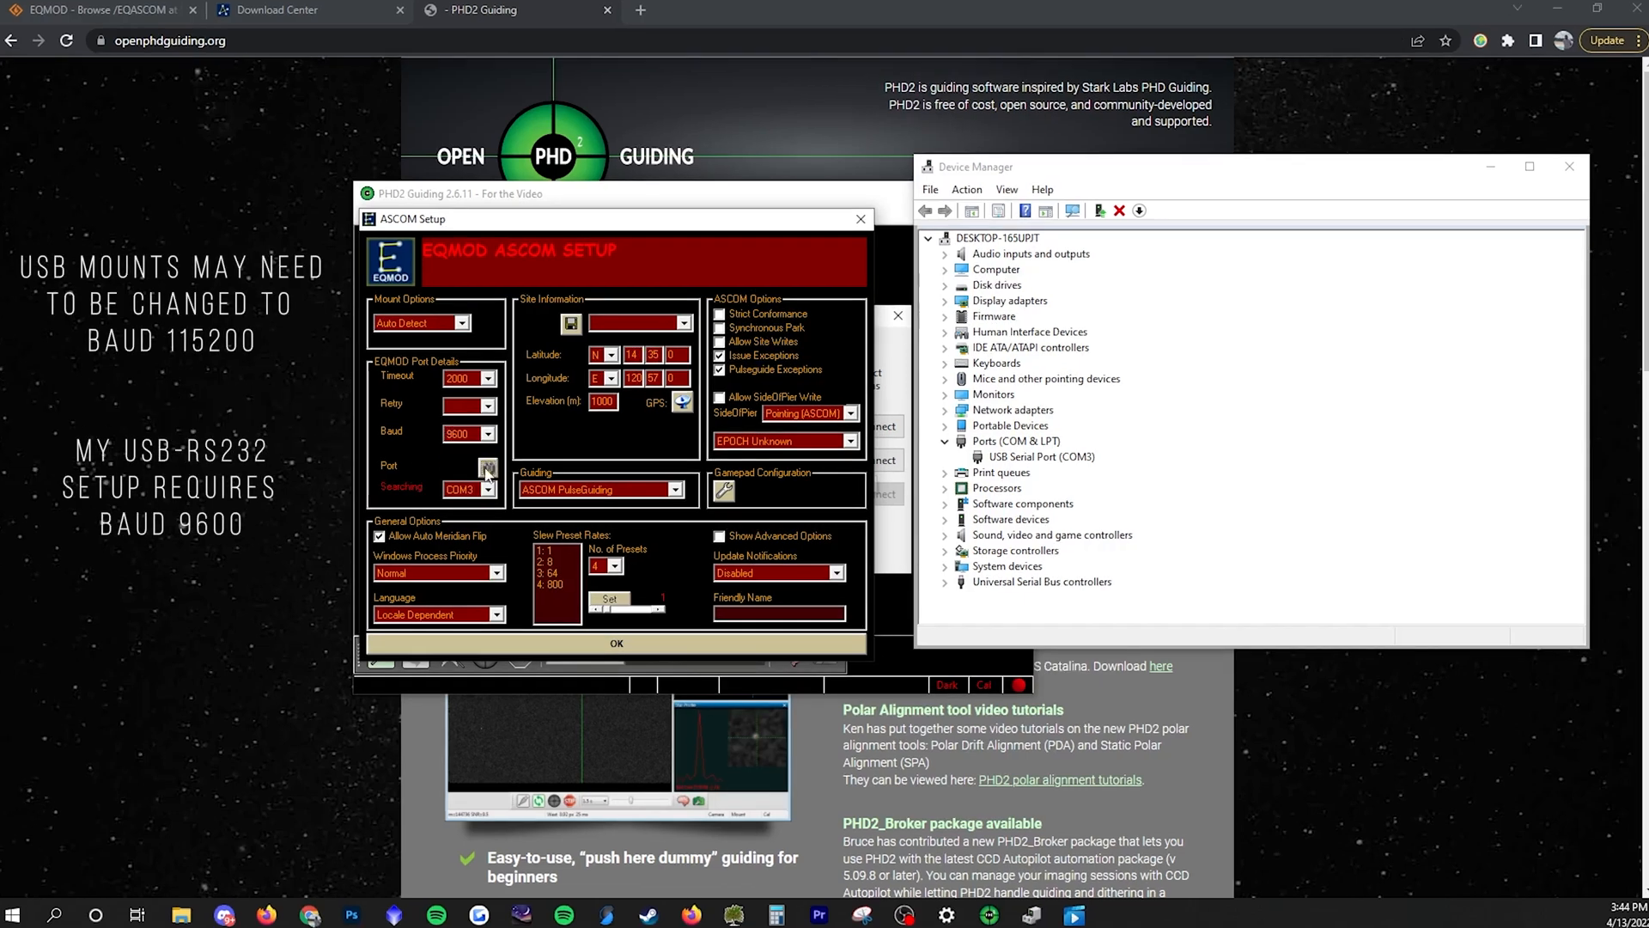
{"action": "left_click", "coordinate": [487, 467]}
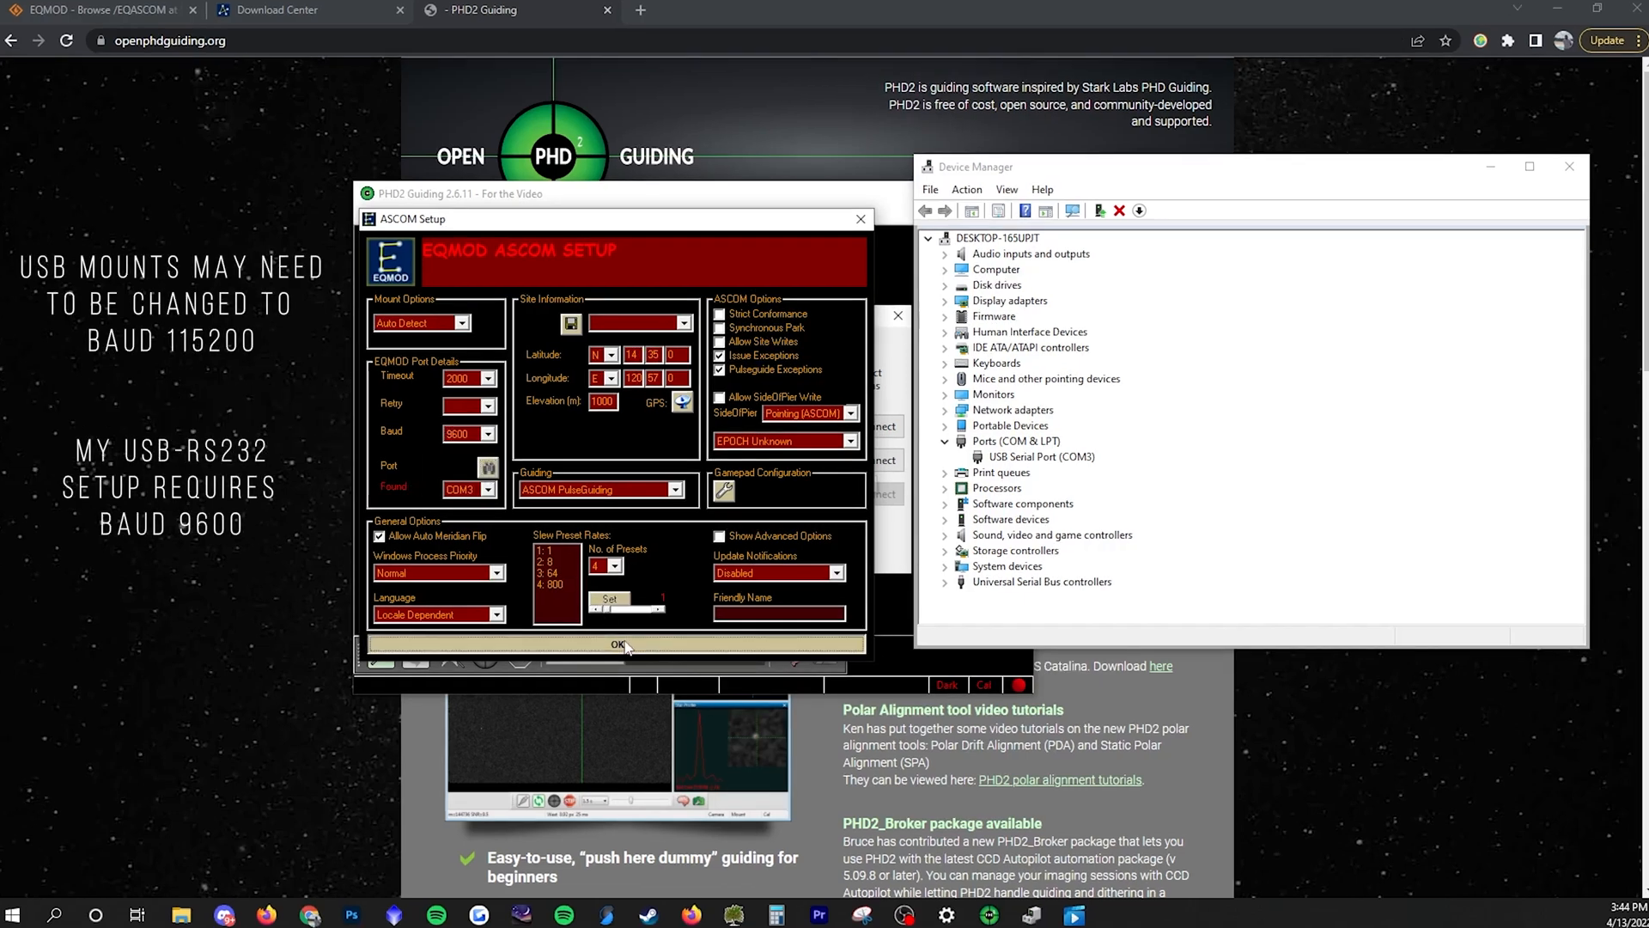
{"action": "left_click", "coordinate": [618, 643]}
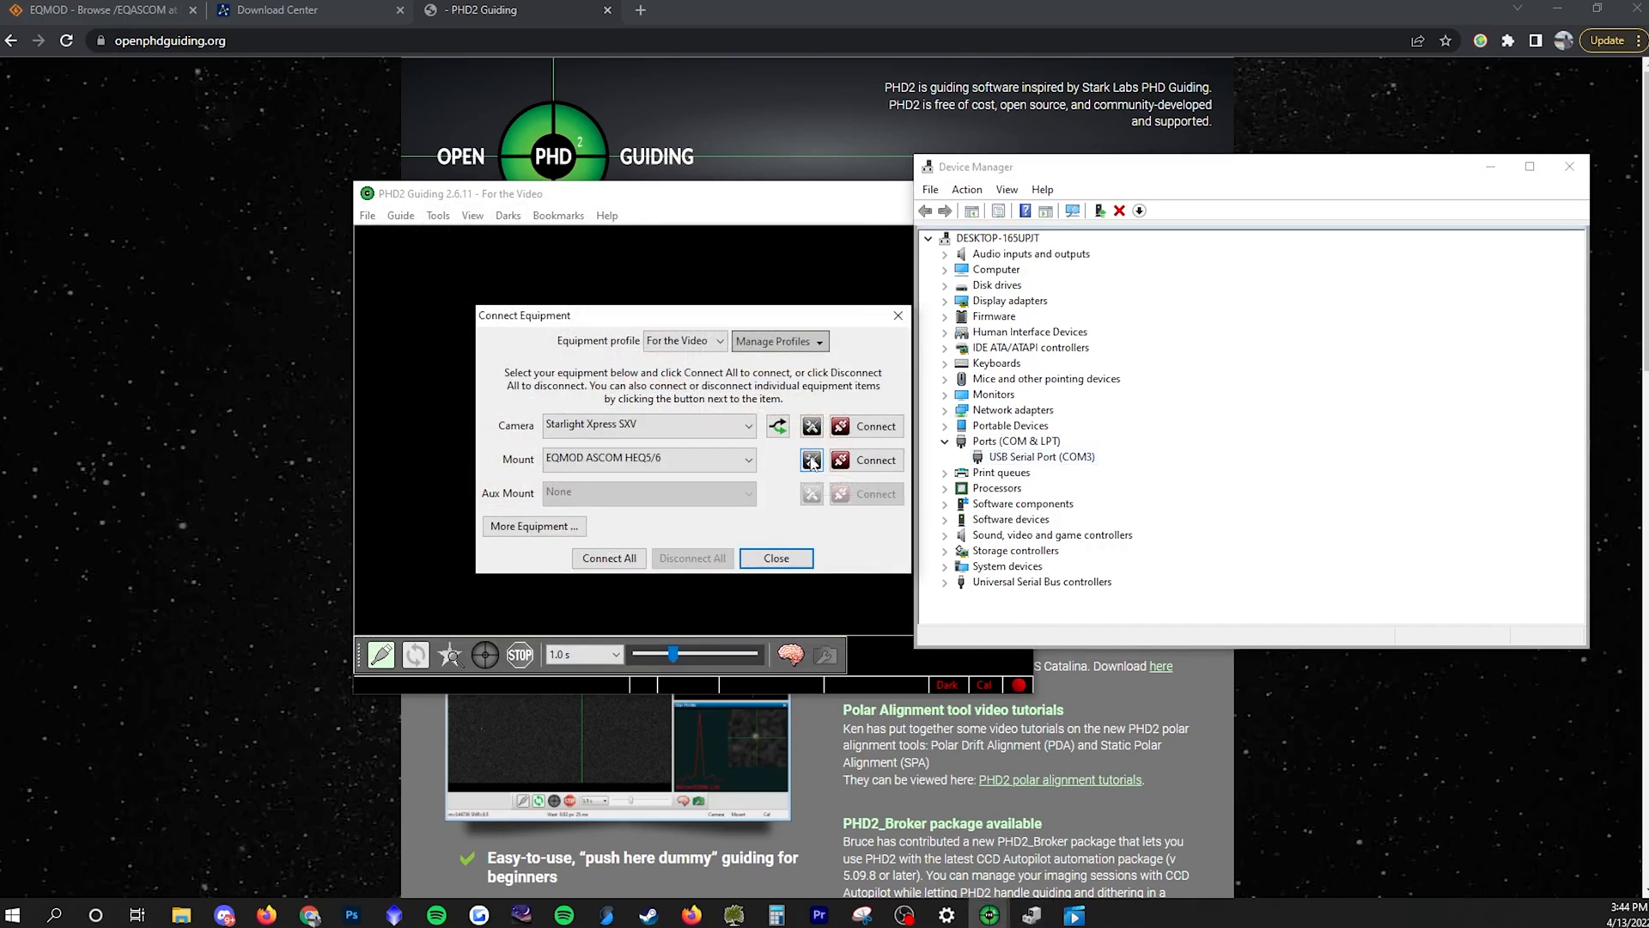
{"action": "mouse_move", "coordinate": [811, 460]}
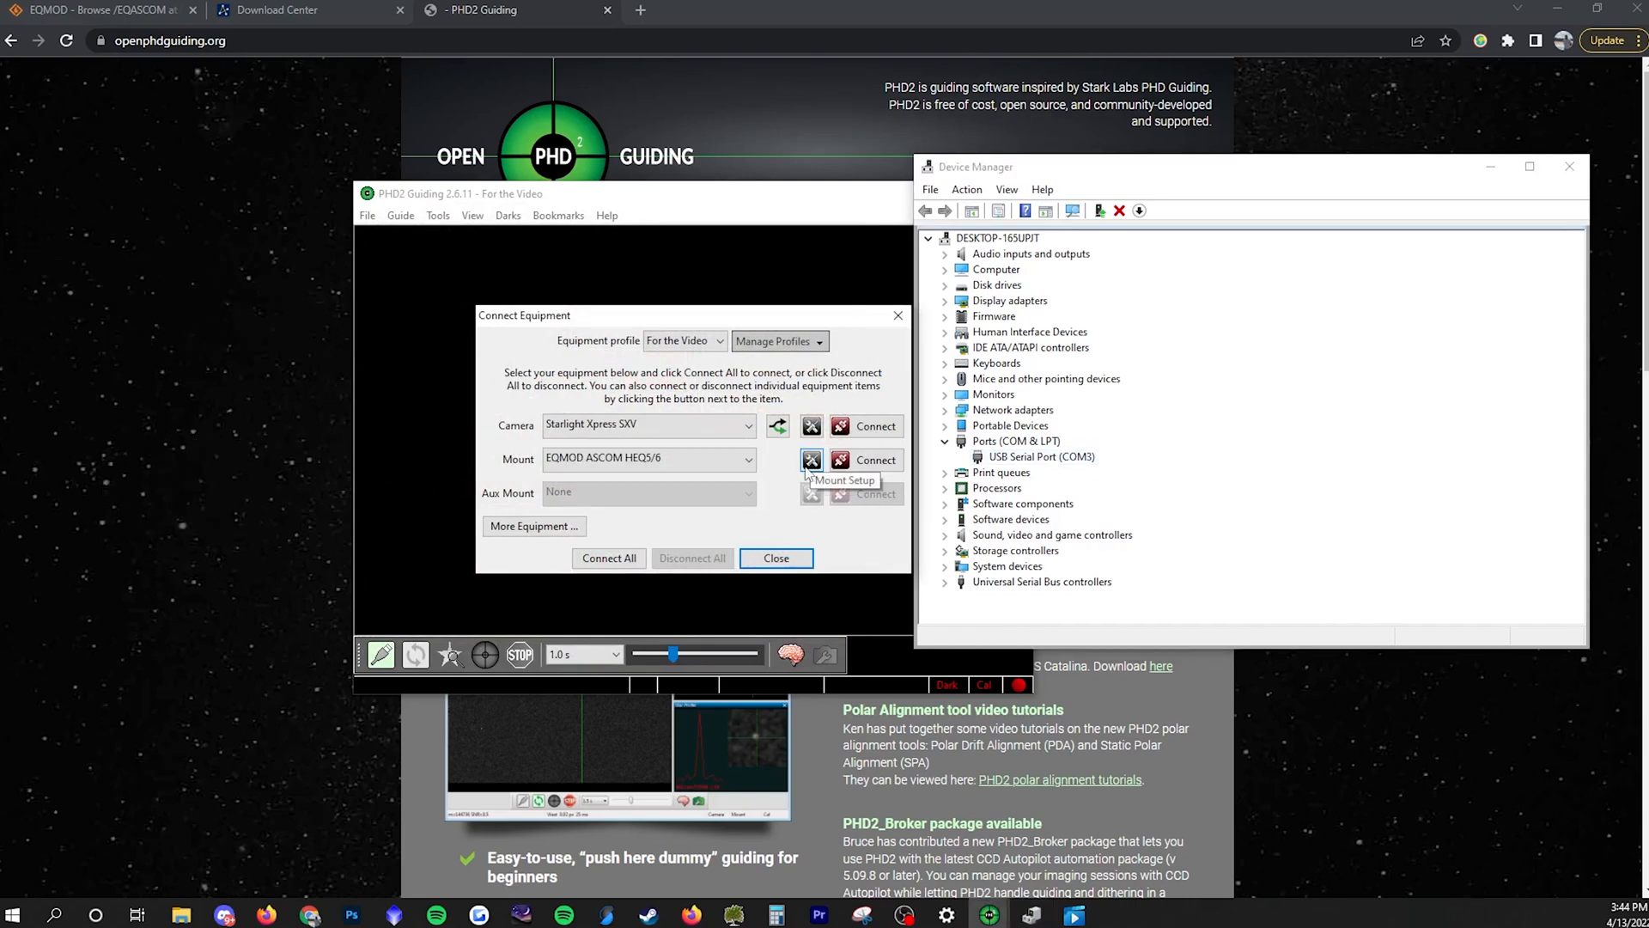
- Bring up the EQMOD HEQ5/6 mount control panel from Connect Equipment
{"action": "left_click", "coordinate": [811, 461]}
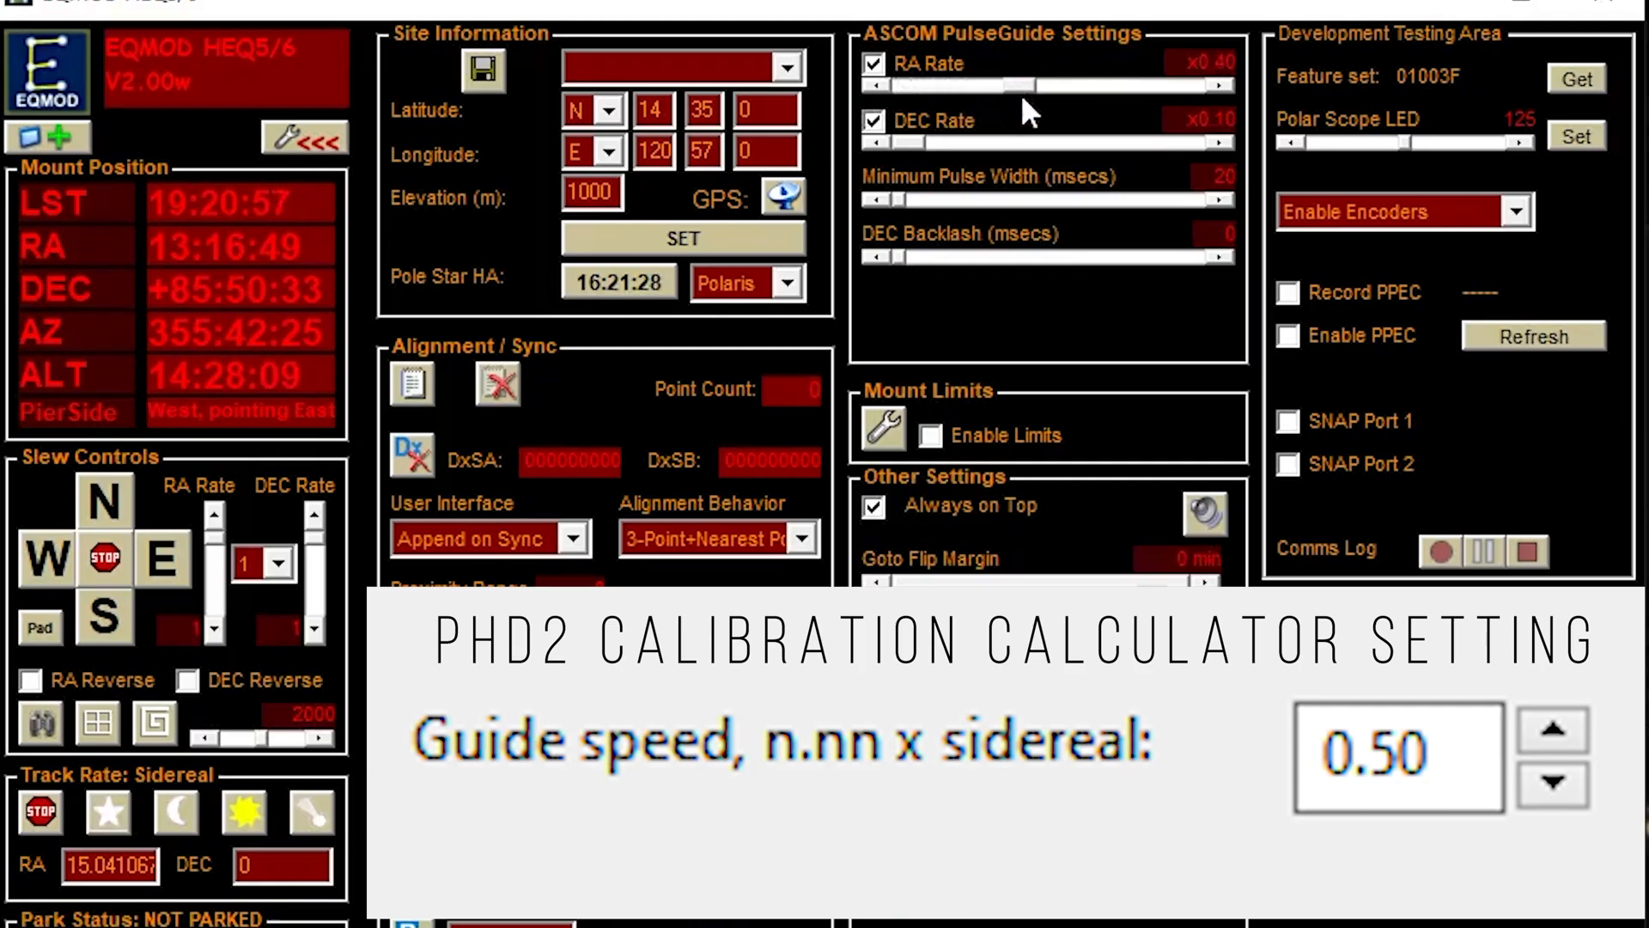